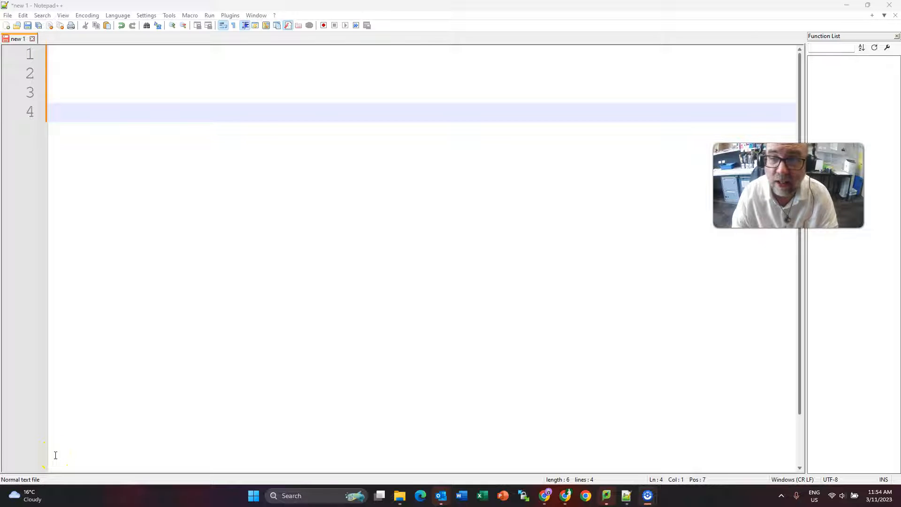
{"action": "mouse_move", "coordinate": [152, 306]}
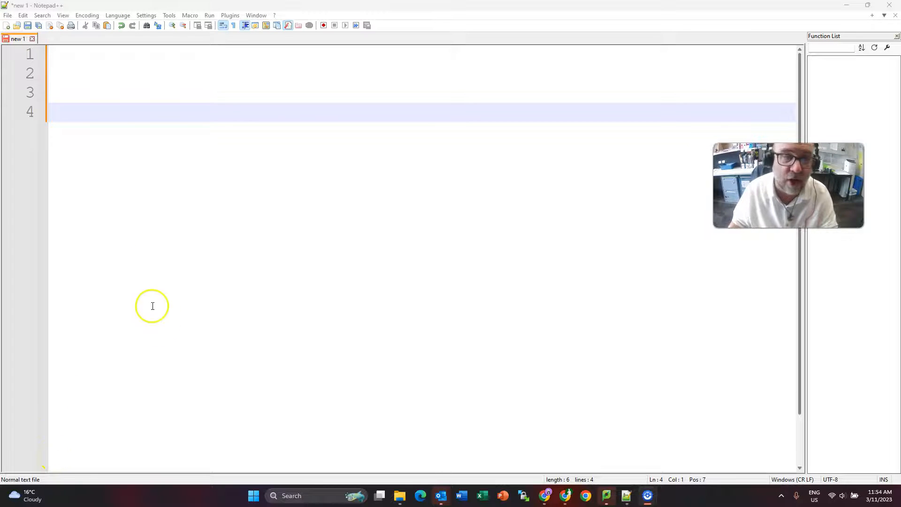
Step: Write the assignment name <-- "Mark" on line 1 of the blank document
{"action": "left_click", "coordinate": [108, 54]}
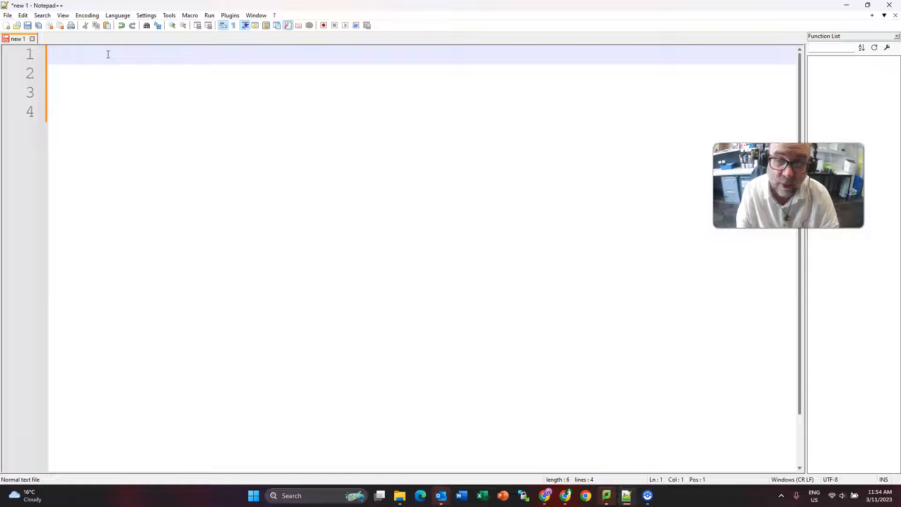
{"action": "type", "text": "Namesd"}
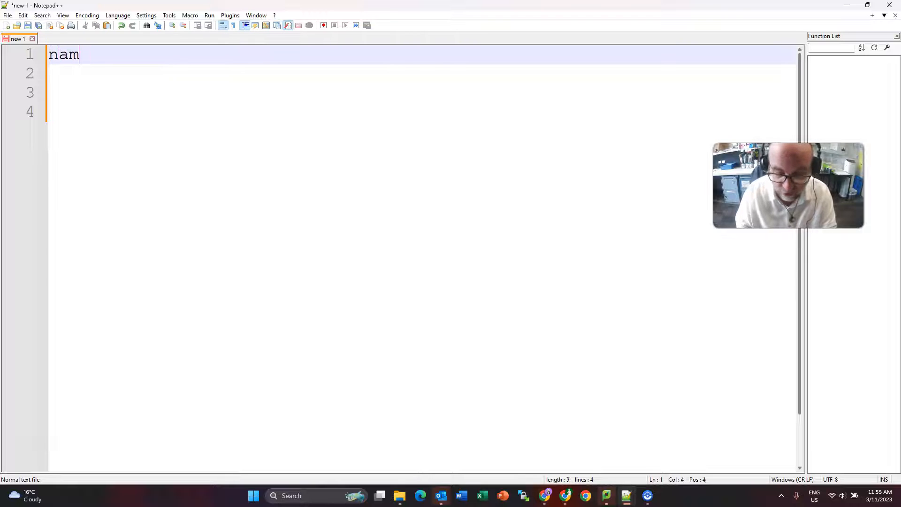
{"action": "type", "text": "es"}
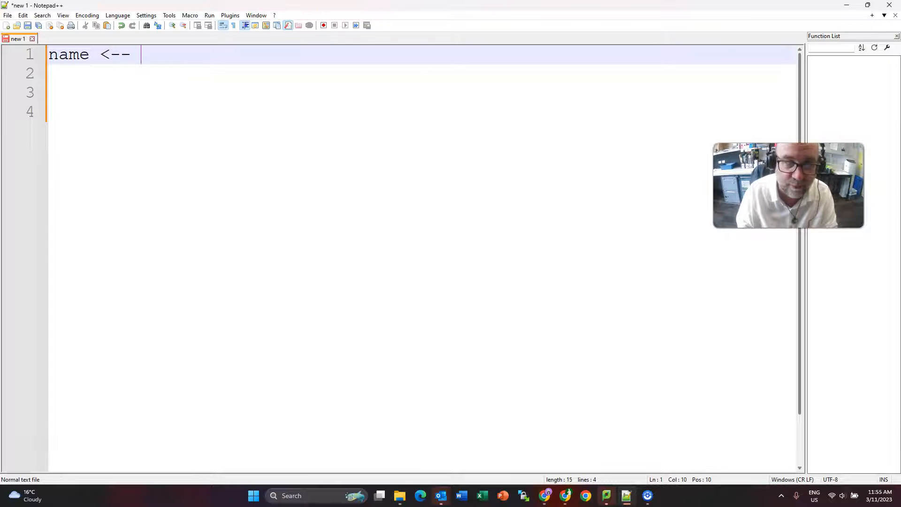
{"action": "type", "text": "\"Mark"}
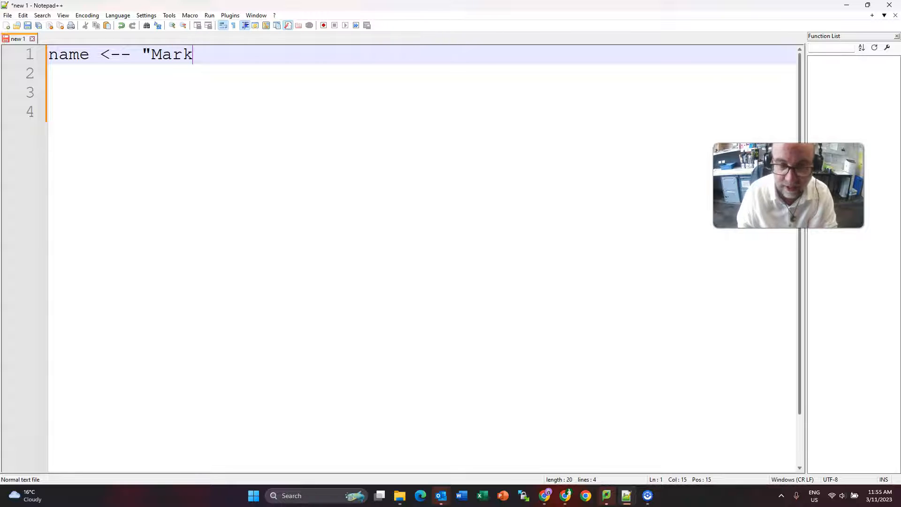
{"action": "type", "text": "\""}
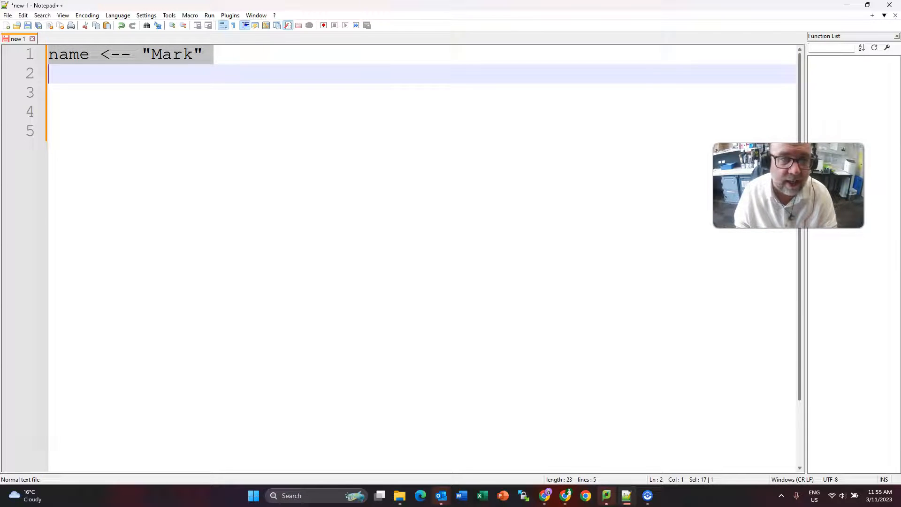
Step: Rewrite line 1 as the list assignment names <-- ["Mark", "Rad"]
{"action": "key", "text": "Delete"}
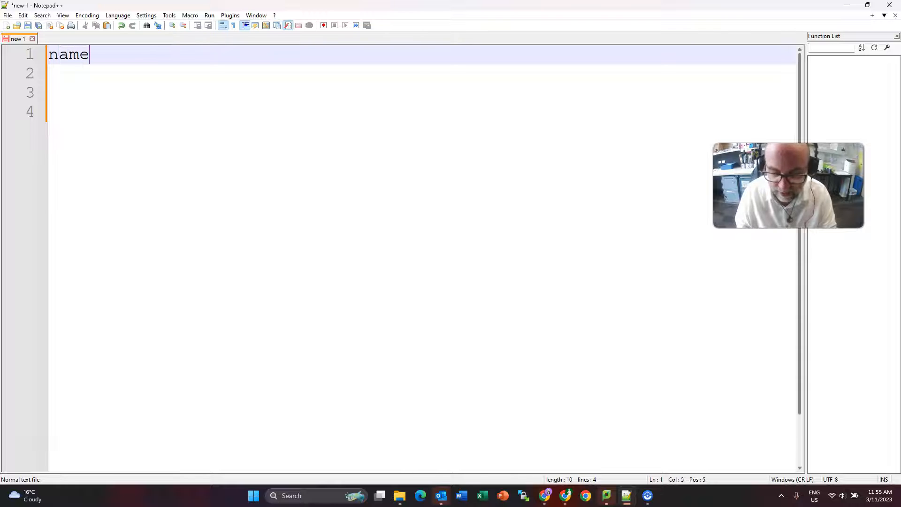
{"action": "type", "text": "s <"}
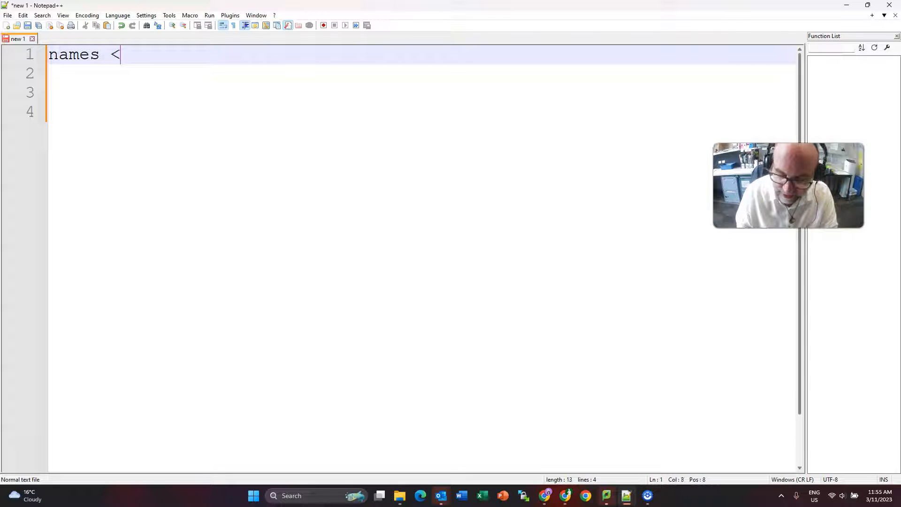
{"action": "type", "text": "--"}
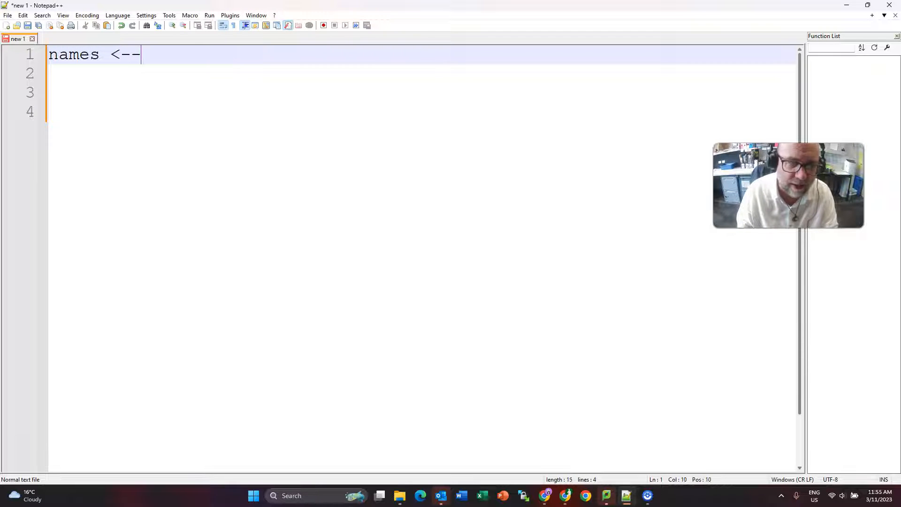
{"action": "type", "text": "["}
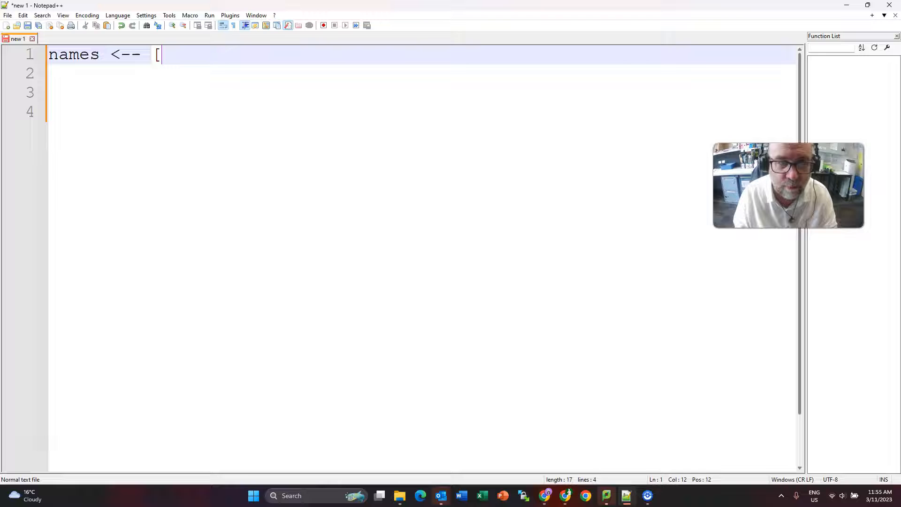
{"action": "type", "text": "\"Ma"}
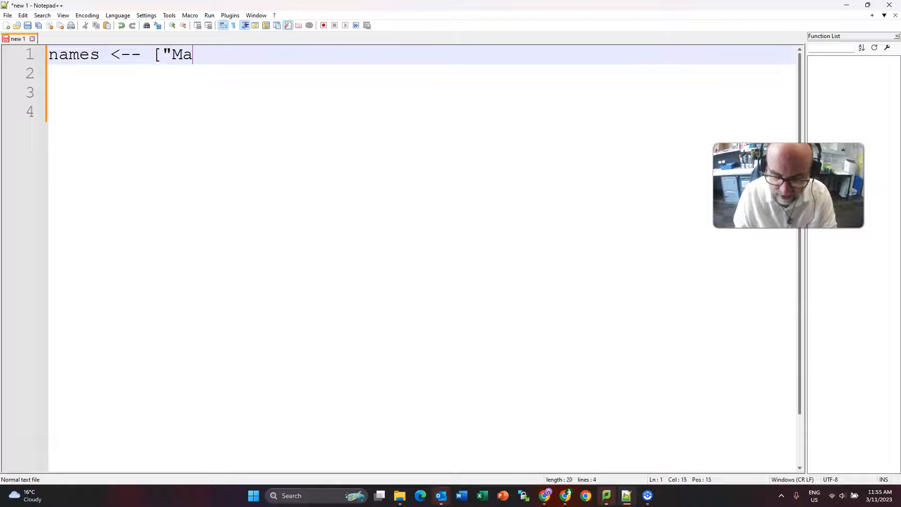
{"action": "type", "text": "rk\""}
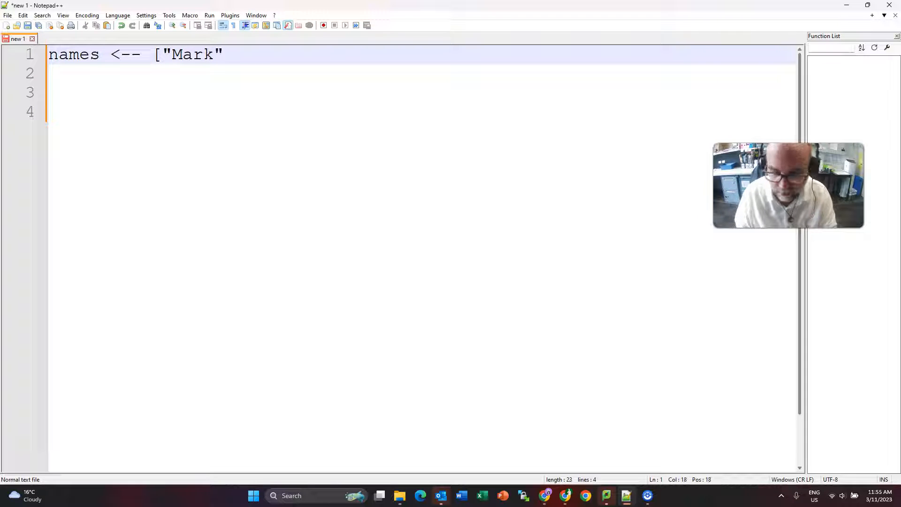
{"action": "type", "text": ", \""}
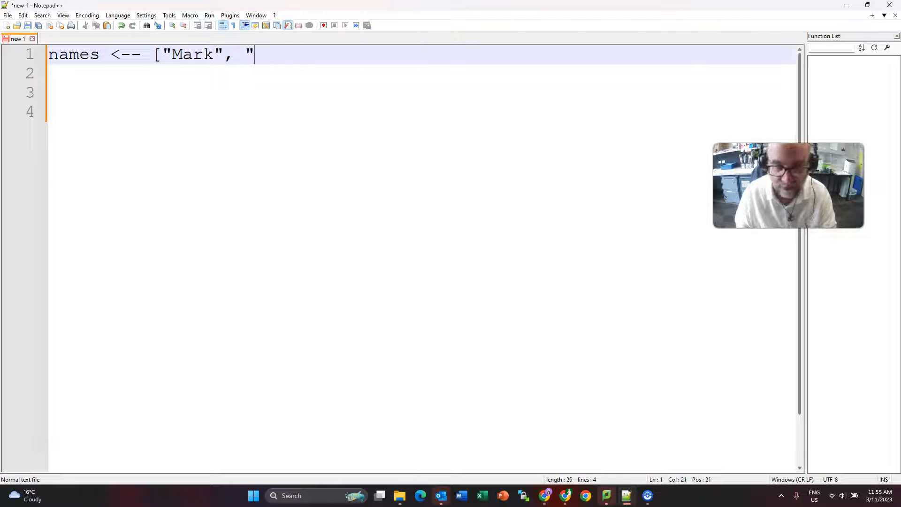
{"action": "type", "text": "Rad"}
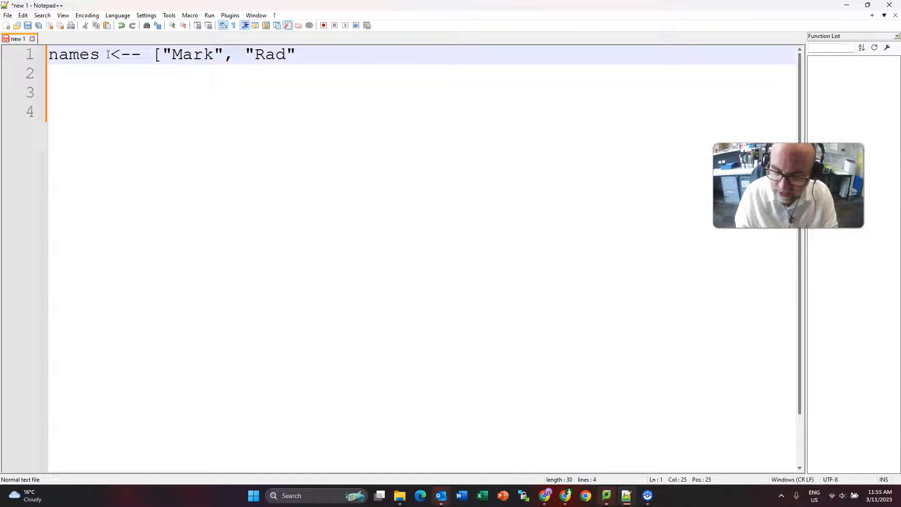
{"action": "type", "text": "]"}
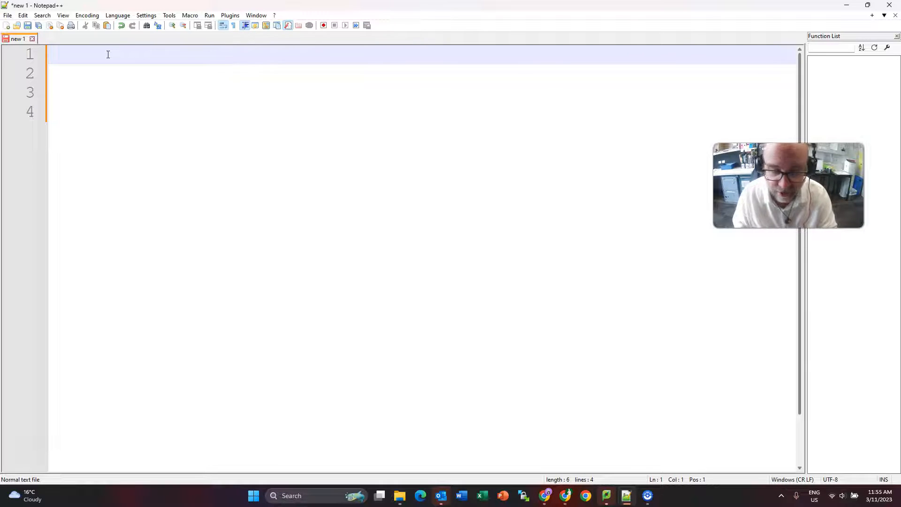
Step: Start the omeara <-- { } dictionary with first: "Mark" and second: "OMeara"
{"action": "type", "text": "omeara"}
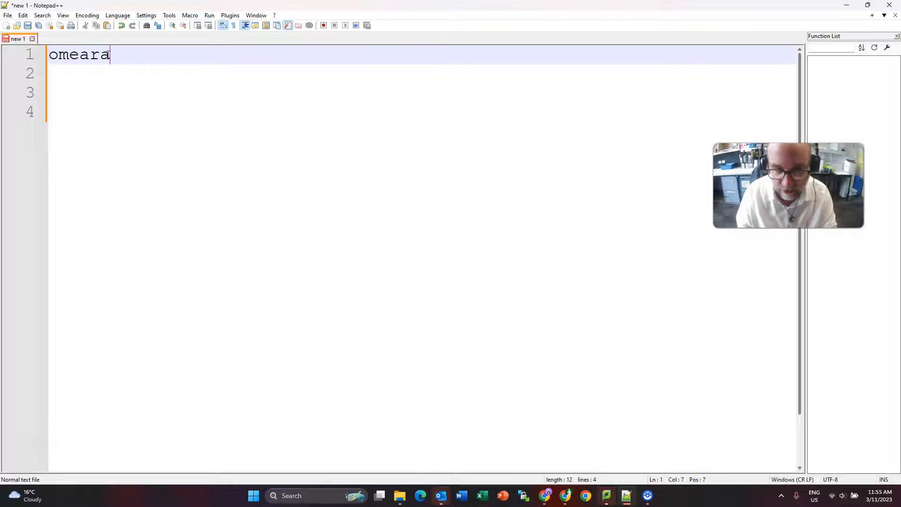
{"action": "type", "text": "<--"}
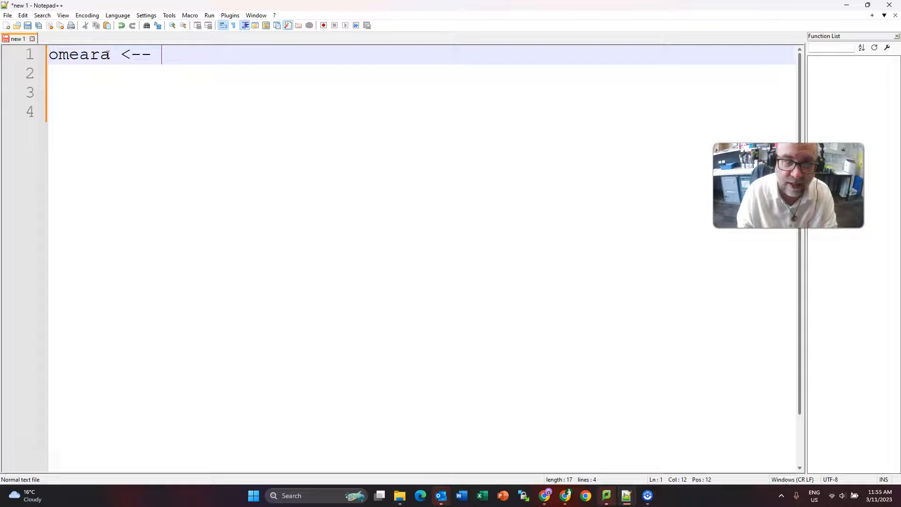
{"action": "type", "text": "{"}
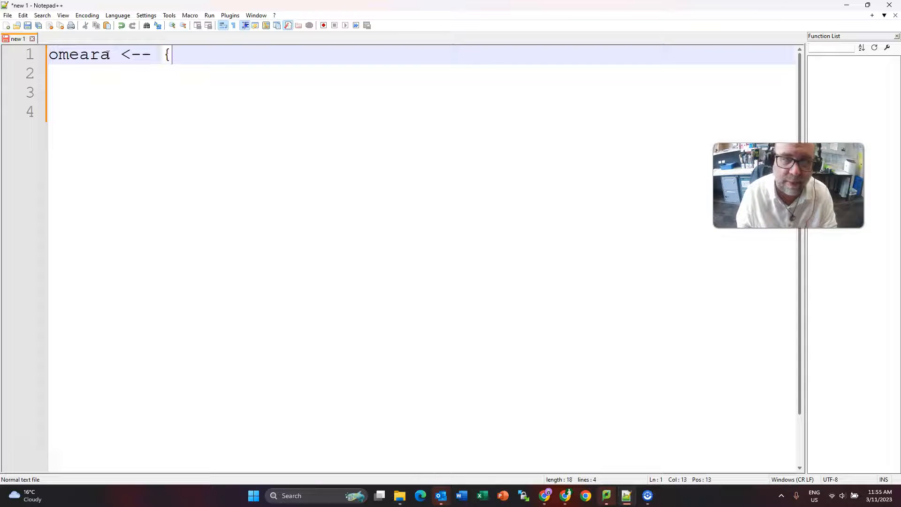
{"action": "type", "text": "}"}
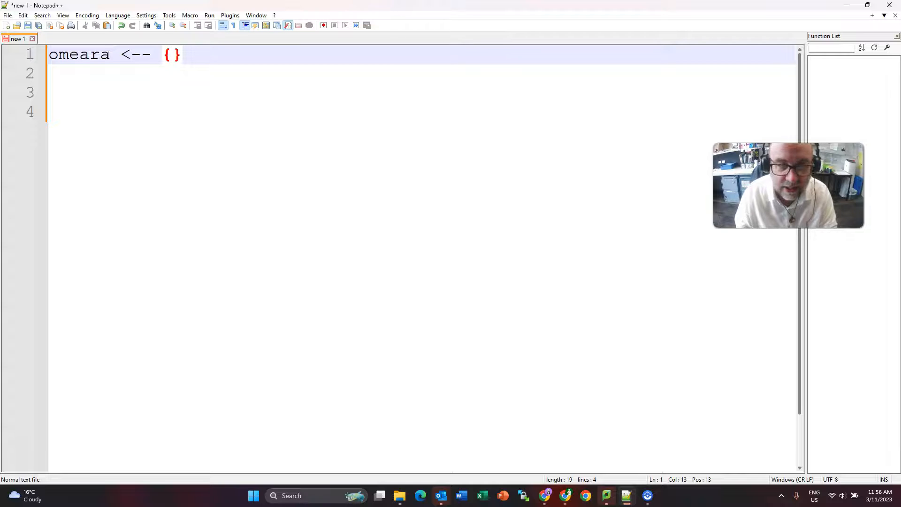
{"action": "type", "text": "first:"}
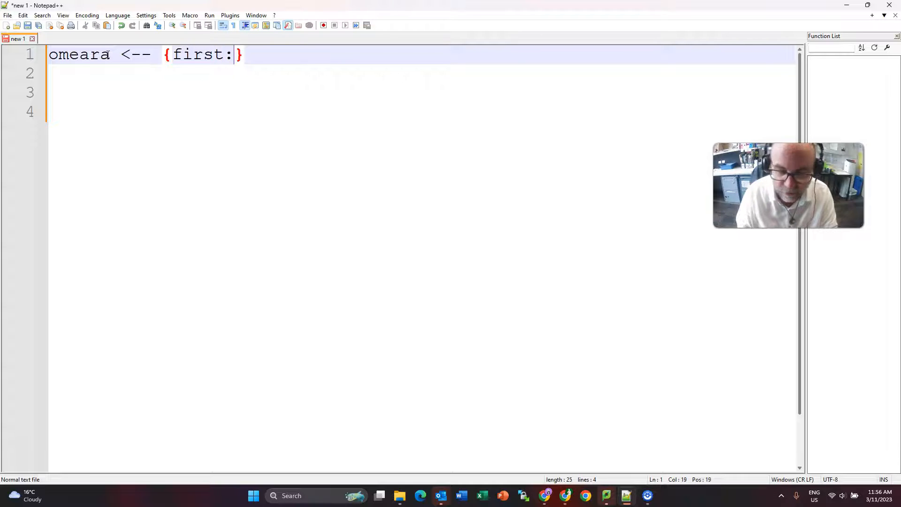
{"action": "type", "text": "\"Mark"}
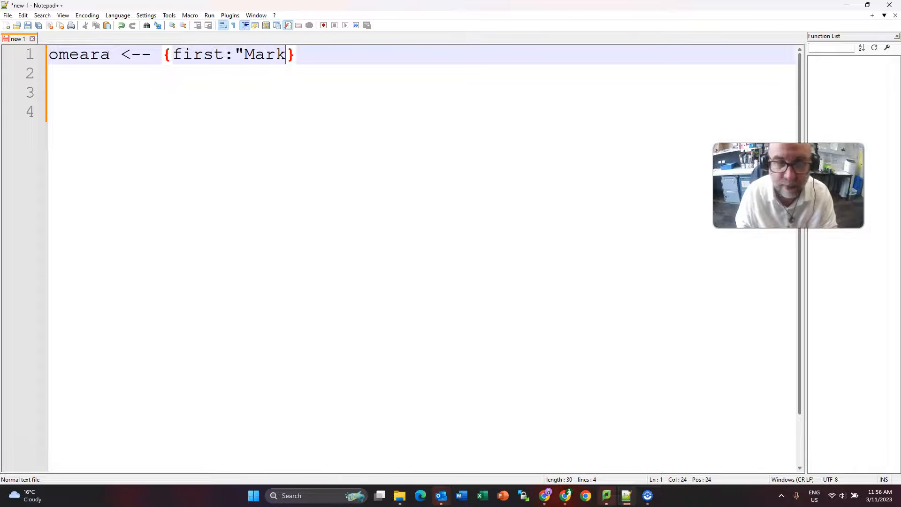
{"action": "type", "text": ","}
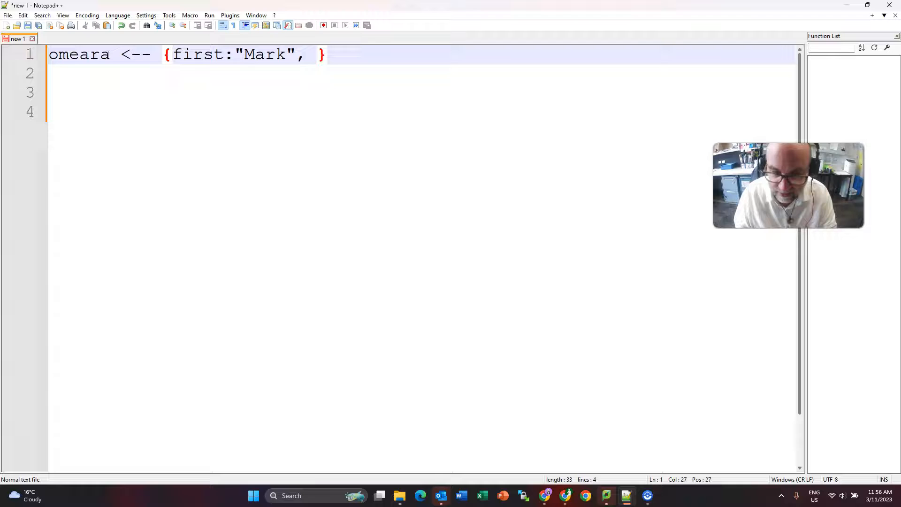
{"action": "type", "text": "second"}
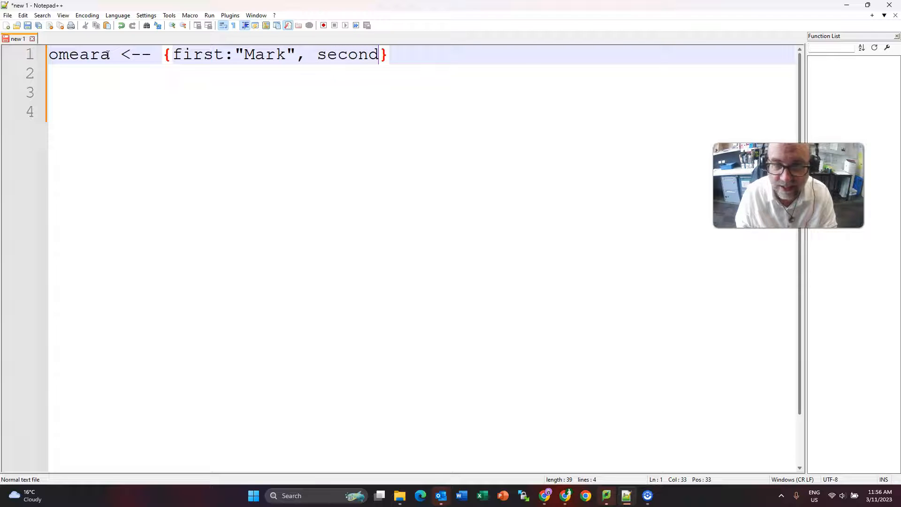
{"action": "type", "text": ":"}
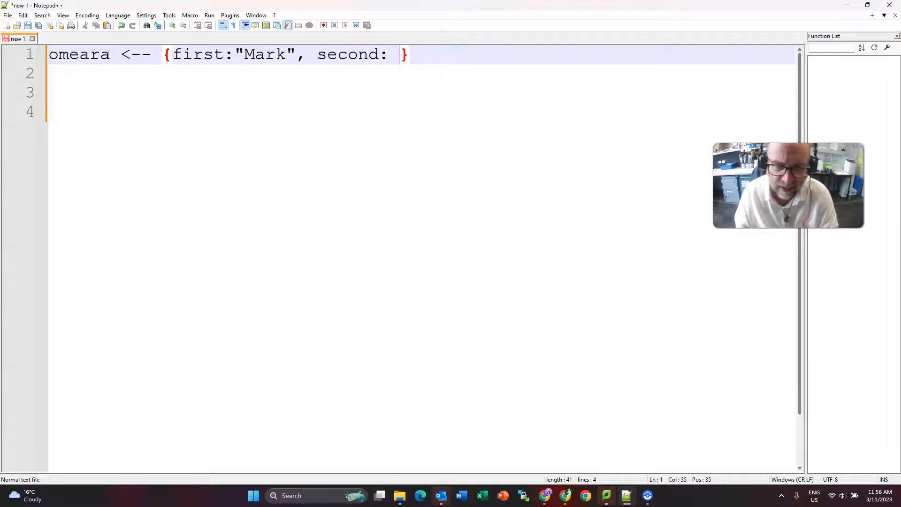
{"action": "type", "text": "\"O"}
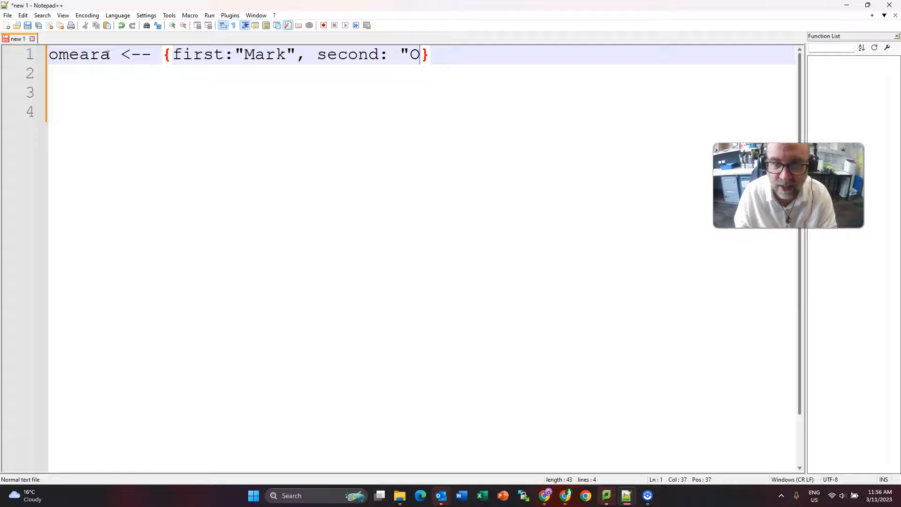
{"action": "type", "text": "Meara"}
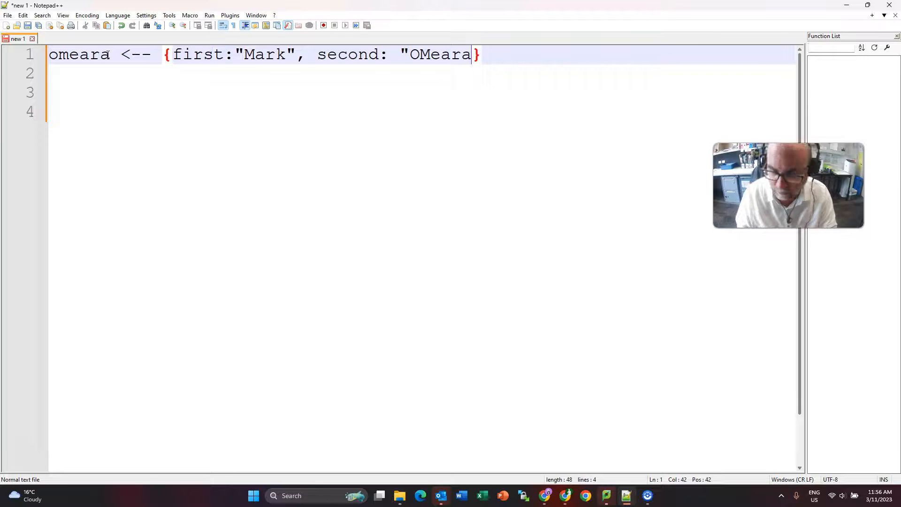
{"action": "type", "text": "\""}
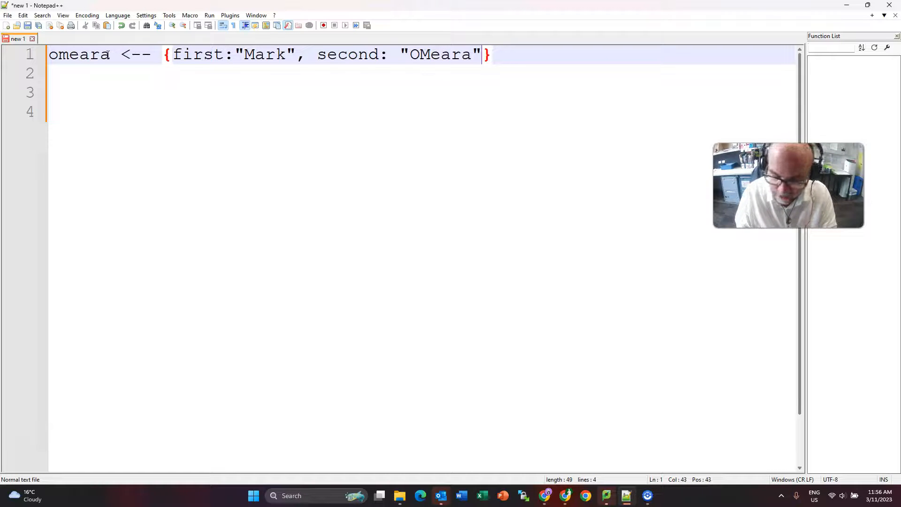
Step: Add height: 179cm and age: 53 to the omeara dictionary
{"action": "type", "text": ", height"}
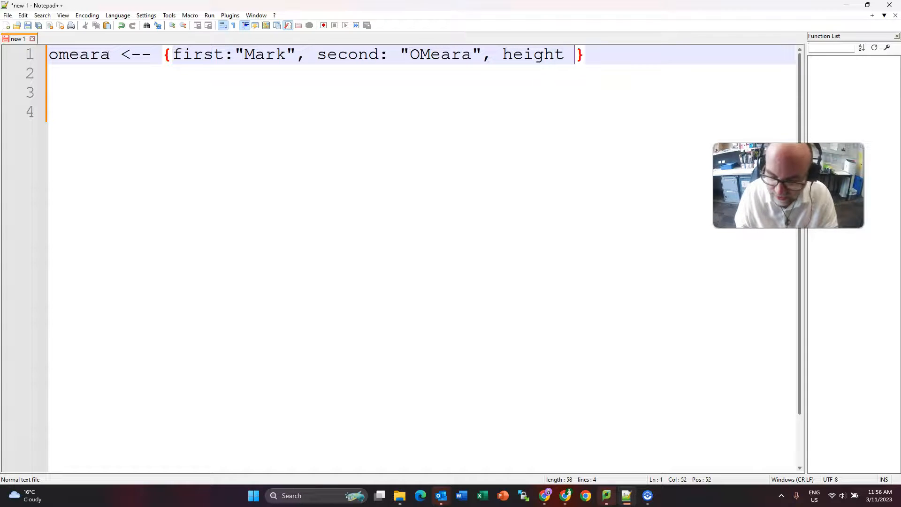
{"action": "type", "text": ": 1"}
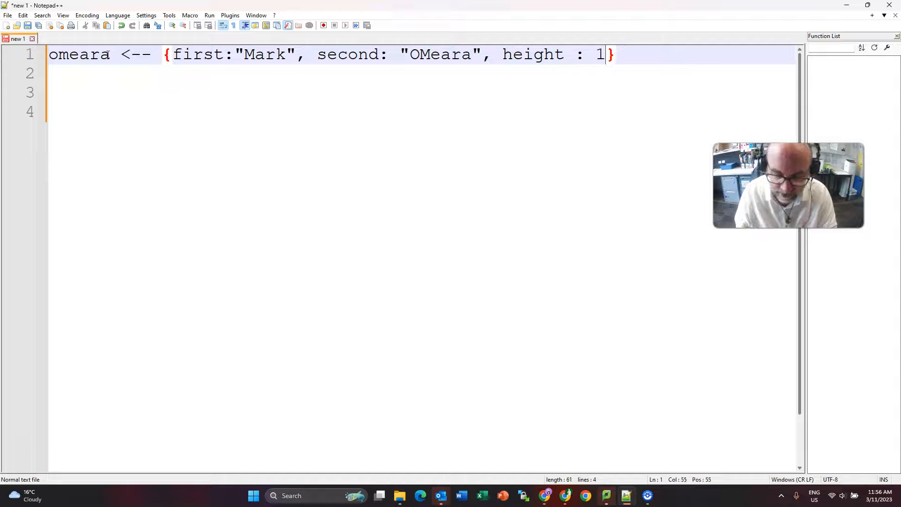
{"action": "type", "text": "79"}
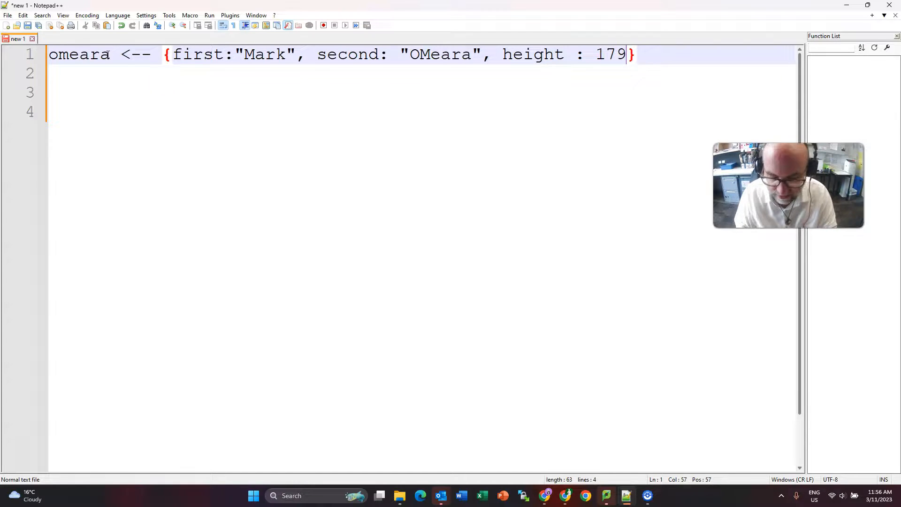
{"action": "type", "text": "cm,"}
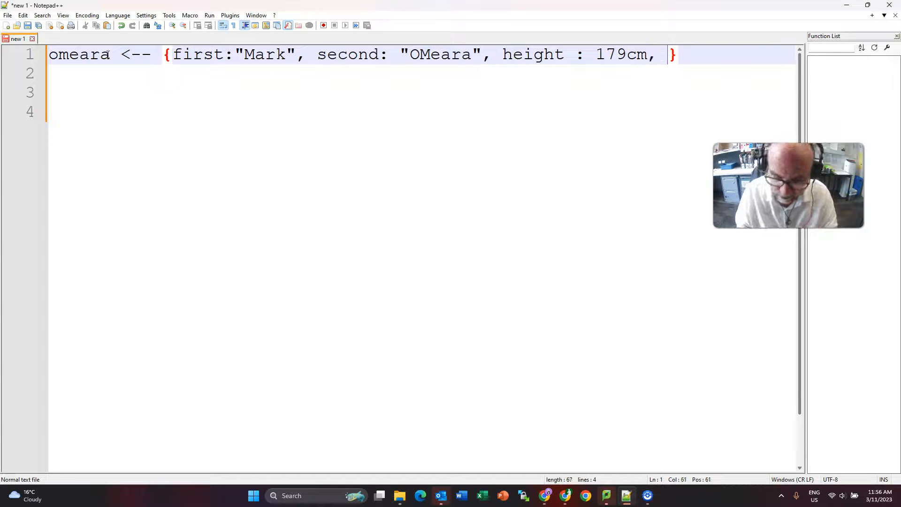
{"action": "type", "text": "age"}
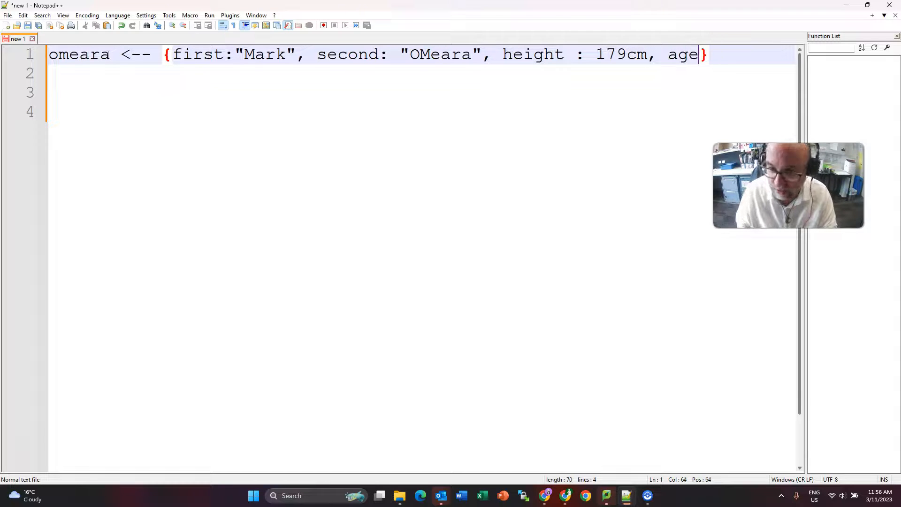
{"action": "type", "text": ": 5"}
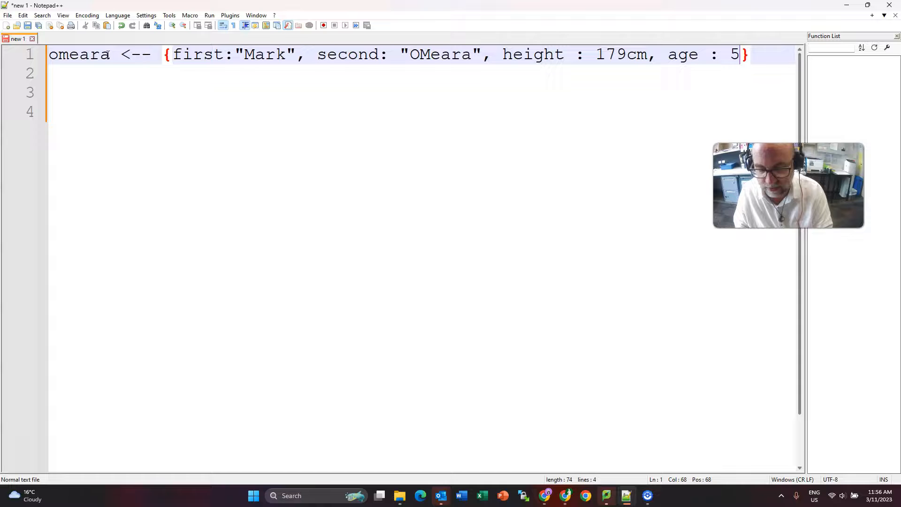
{"action": "type", "text": "3"}
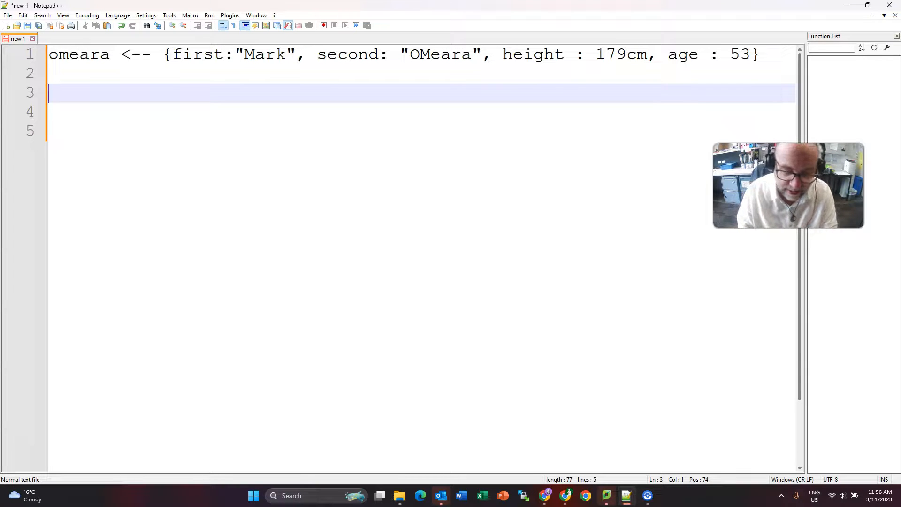
Step: Type thisAge <-- omeara[age] on line 3, then begin the PRINT line below
{"action": "type", "text": "thisA"}
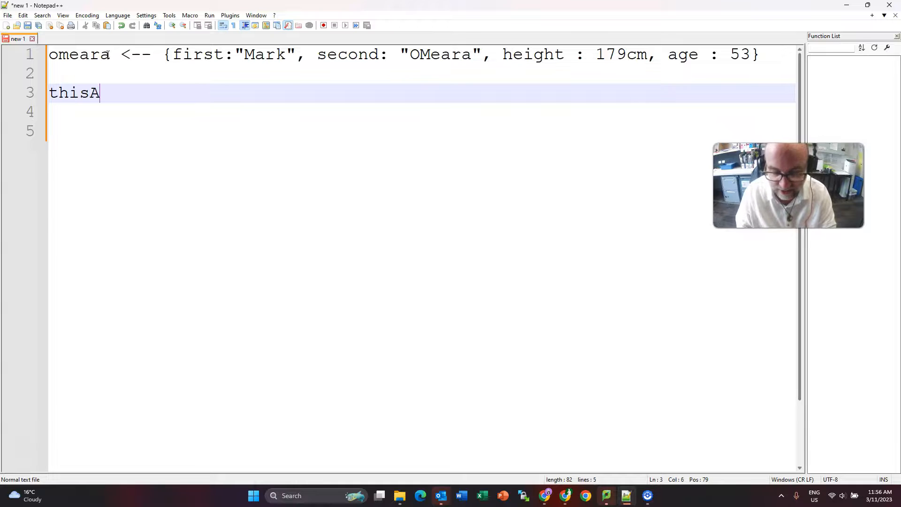
{"action": "type", "text": "ge"}
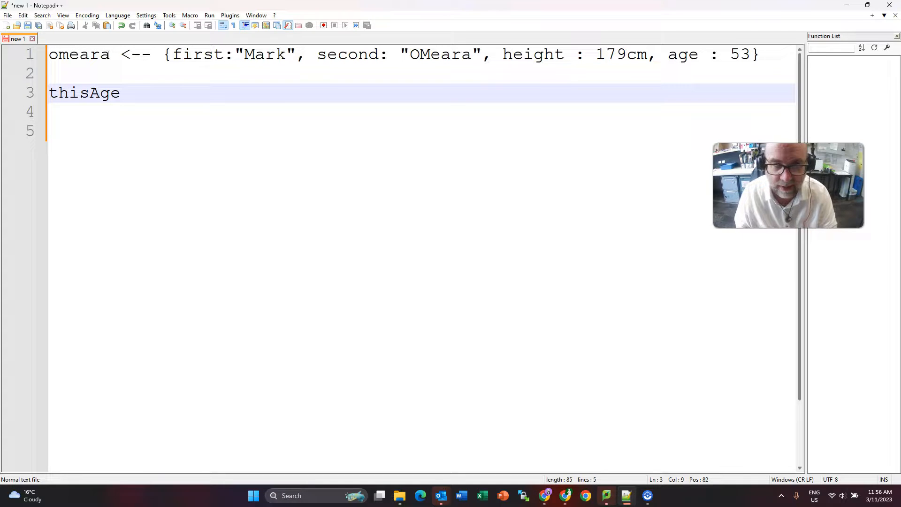
{"action": "type", "text": "<-- omear"}
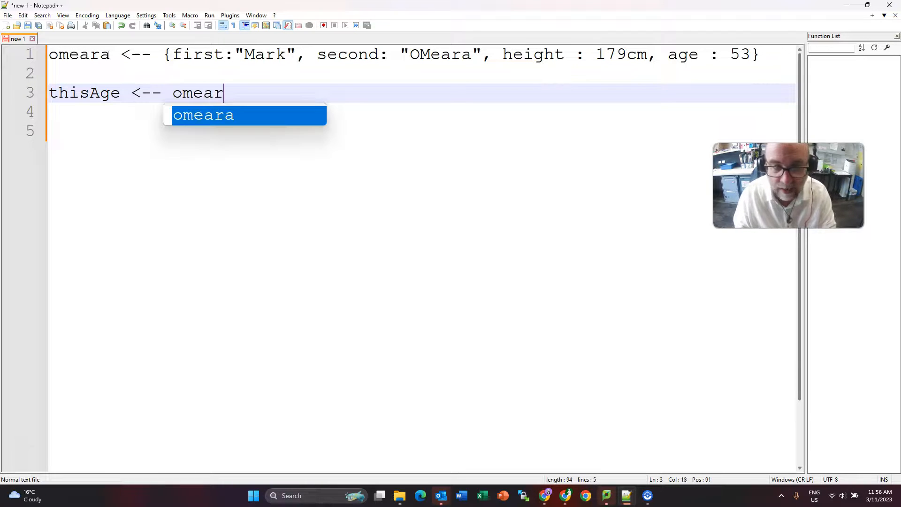
{"action": "type", "text": "a"}
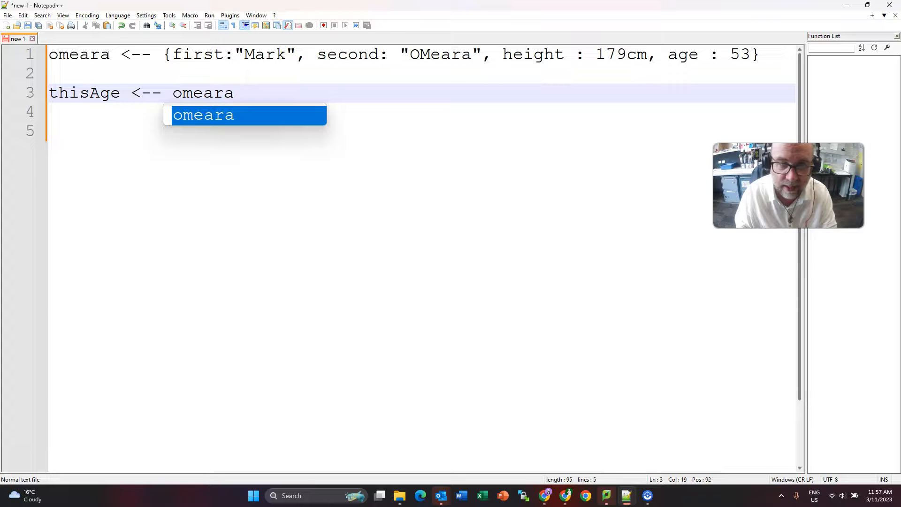
{"action": "type", "text": "["}
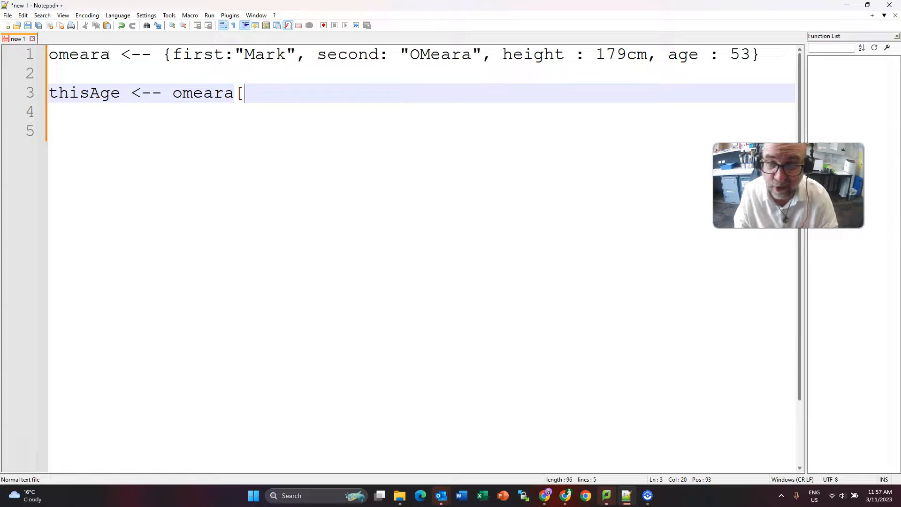
{"action": "type", "text": "a"}
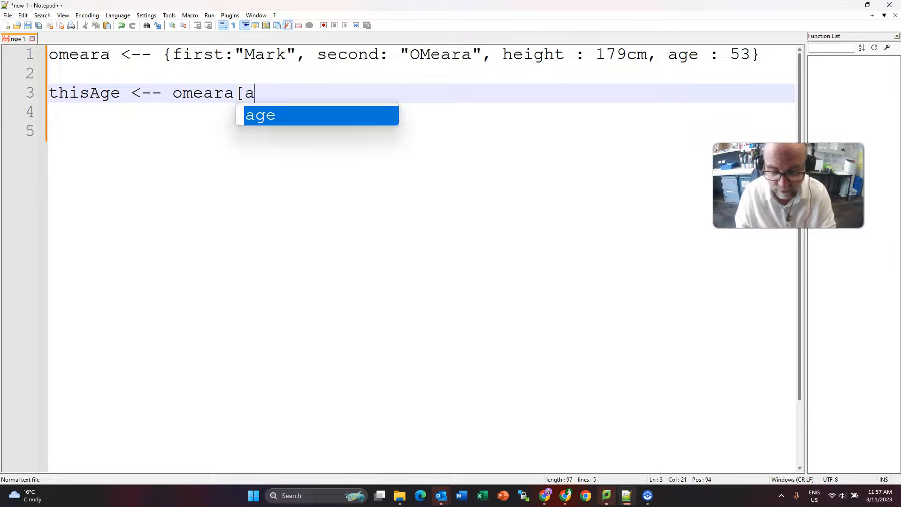
{"action": "type", "text": "ge"}
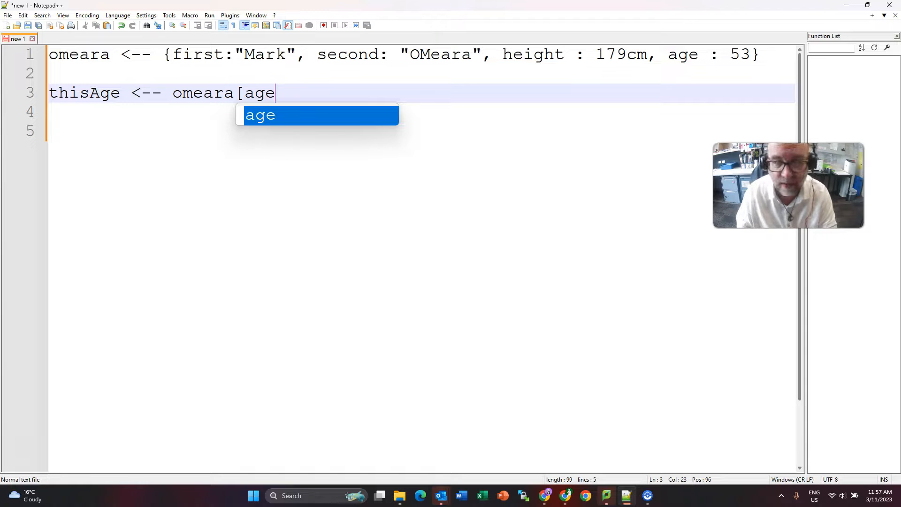
{"action": "type", "text": "]"}
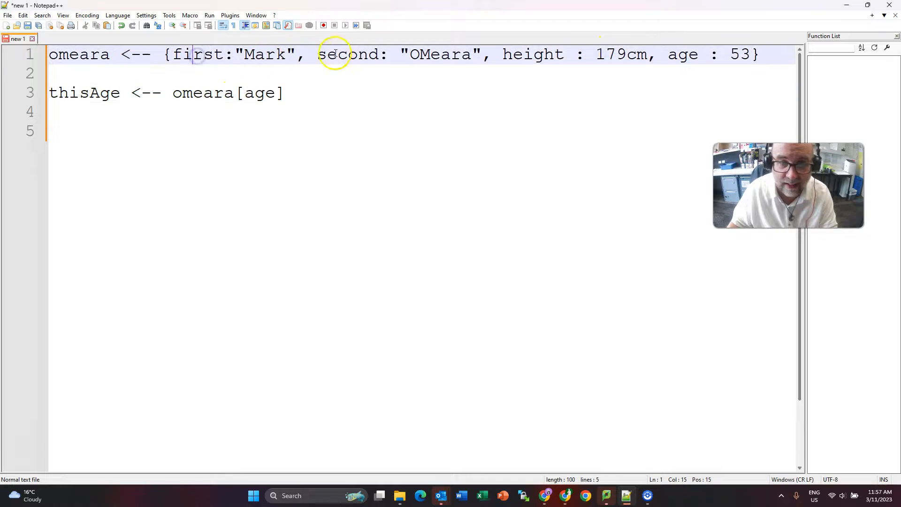
{"action": "left_click", "coordinate": [697, 54]}
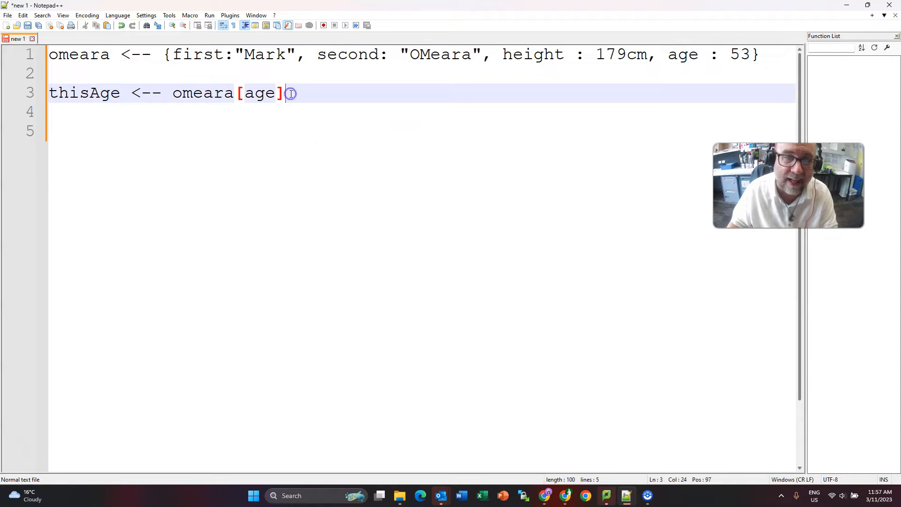
{"action": "type", "text": "RPINT(a"}
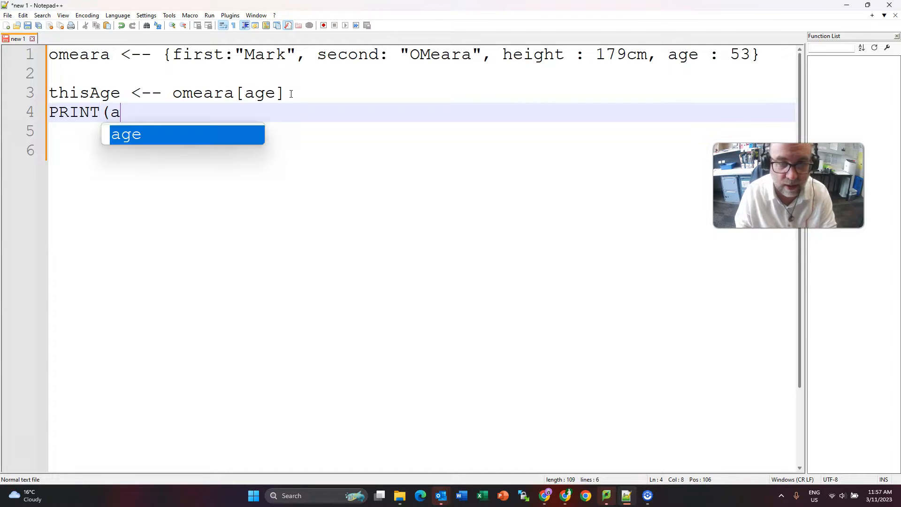
Step: Complete line 4 as PRINT(thisAge) and put the caret after the age key
{"action": "type", "text": "thisAge"}
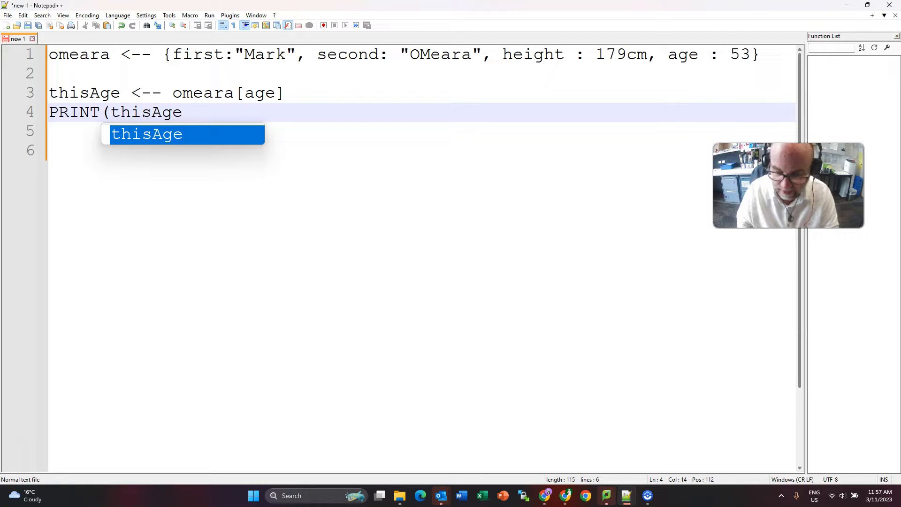
{"action": "type", "text": ")"}
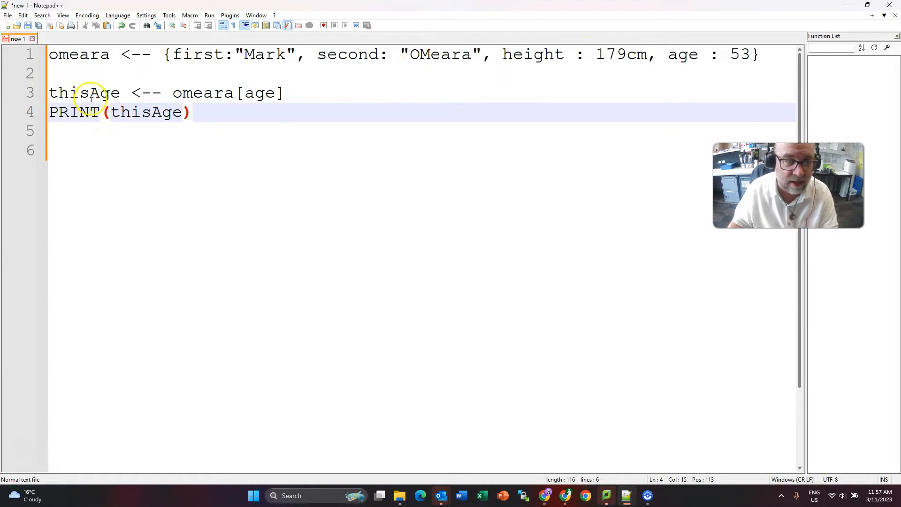
{"action": "left_click", "coordinate": [262, 92]}
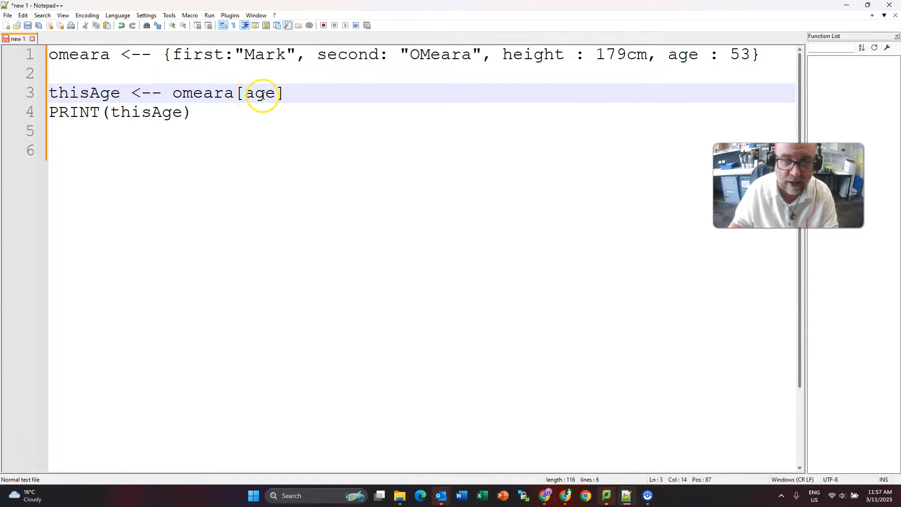
{"action": "left_click", "coordinate": [89, 54]}
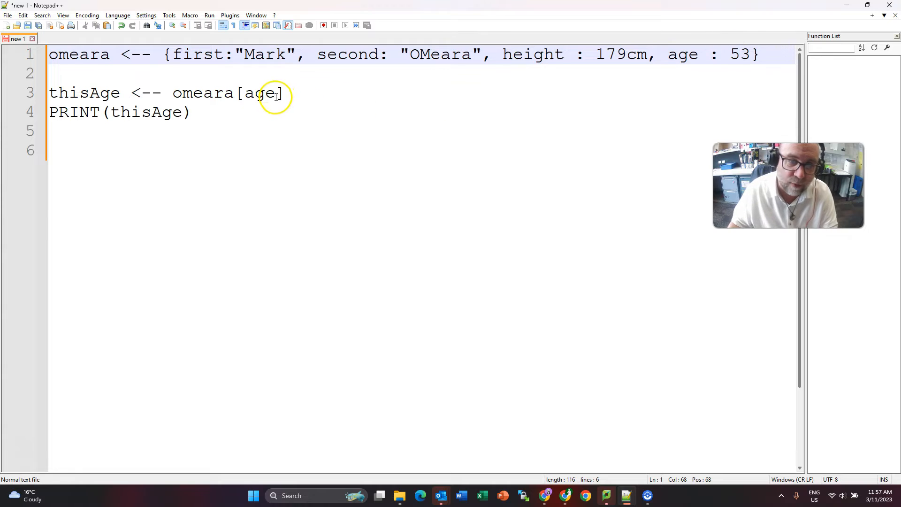
Step: Change the lookup key on line 3 to aged, giving omeara[aged]
{"action": "type", "text": "d"}
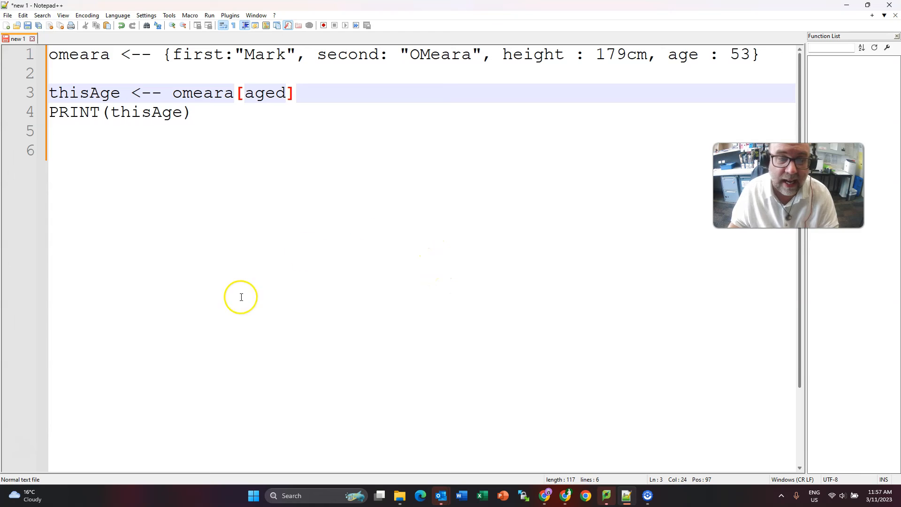
{"action": "mouse_move", "coordinate": [144, 376]}
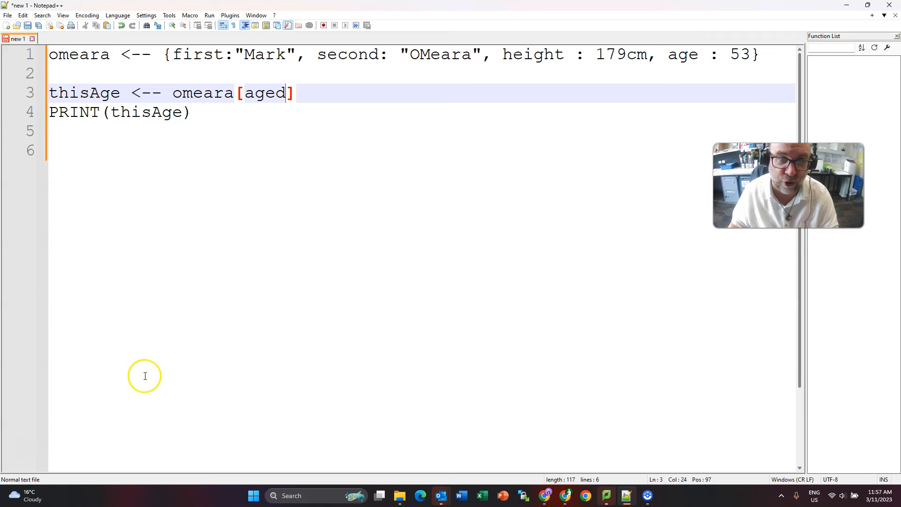